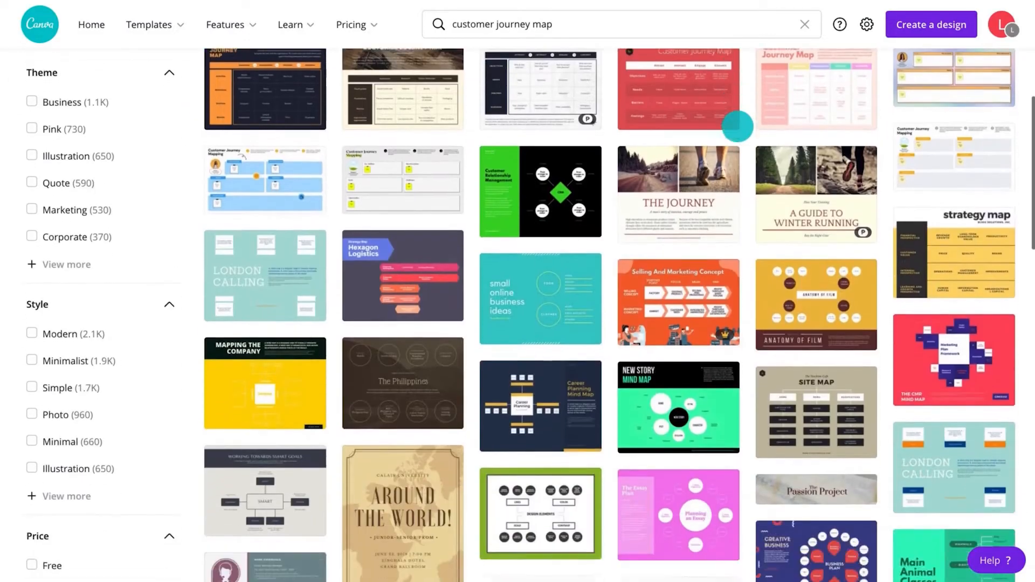
Open the Customer Journey Mapping template from the search results as an editable design.
click(265, 180)
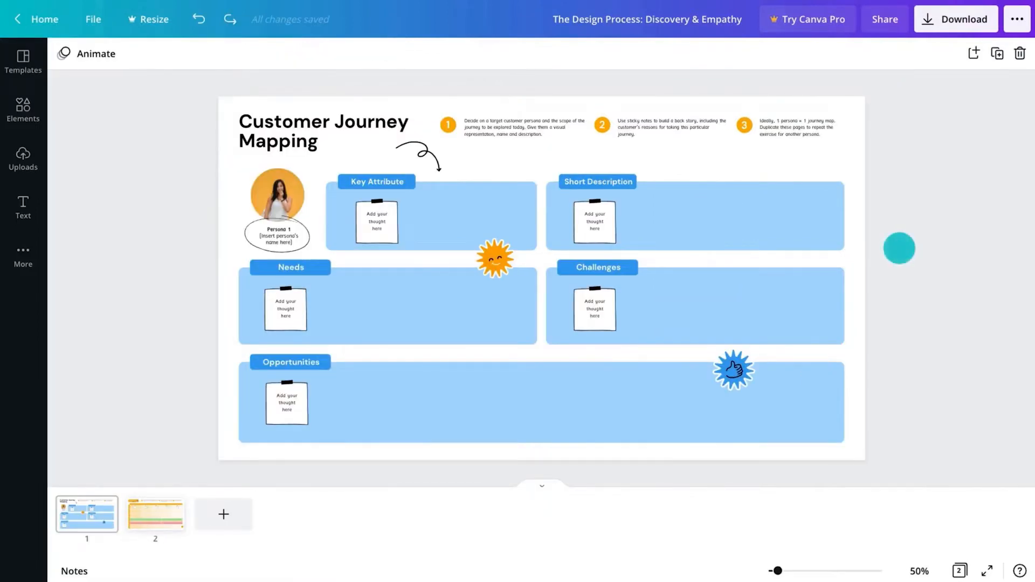
Zoom to 100% and search the Elements photo library for 'headshot' portraits.
click(919, 570)
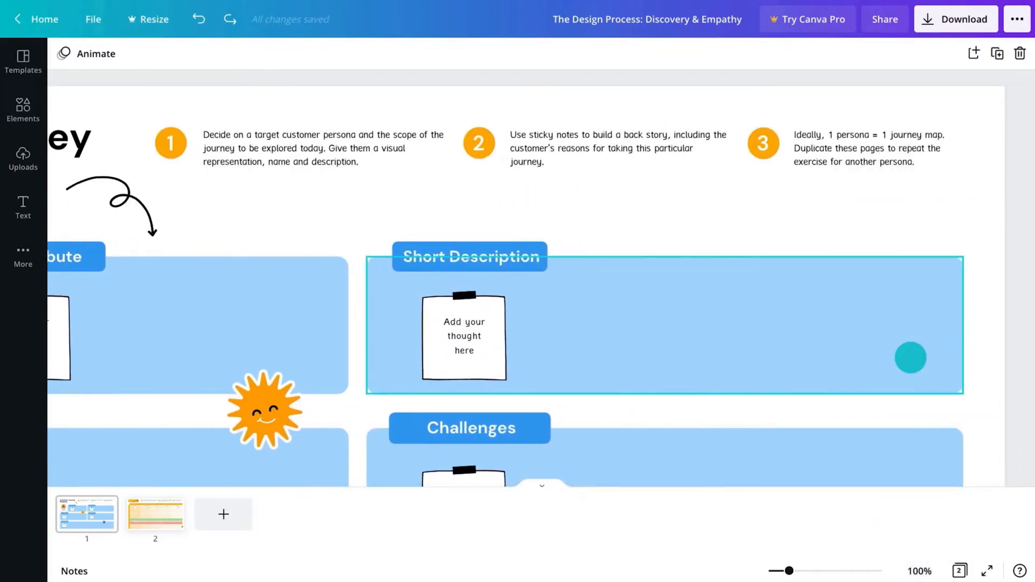
scroll(left, 3)
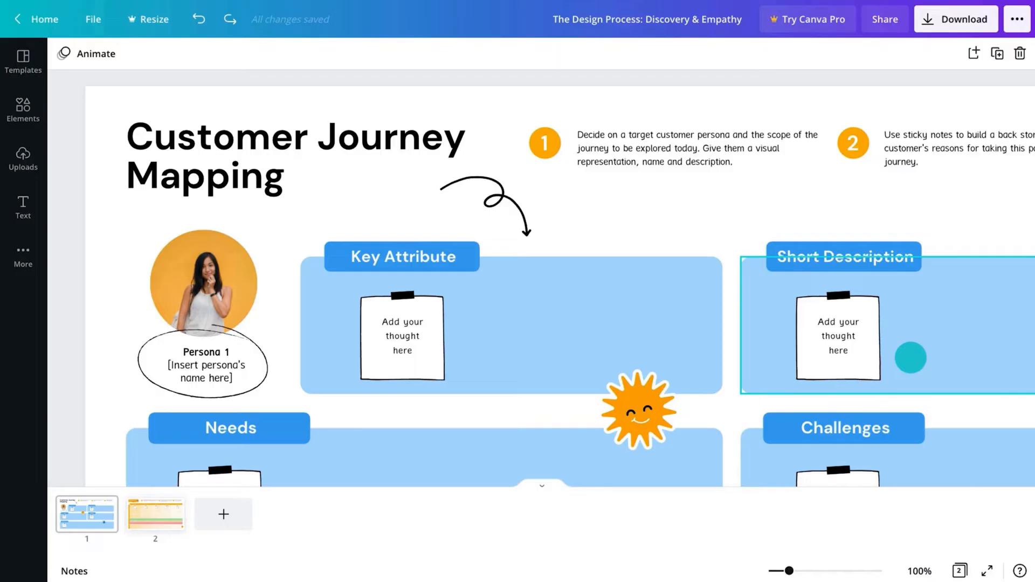
text(headshot)
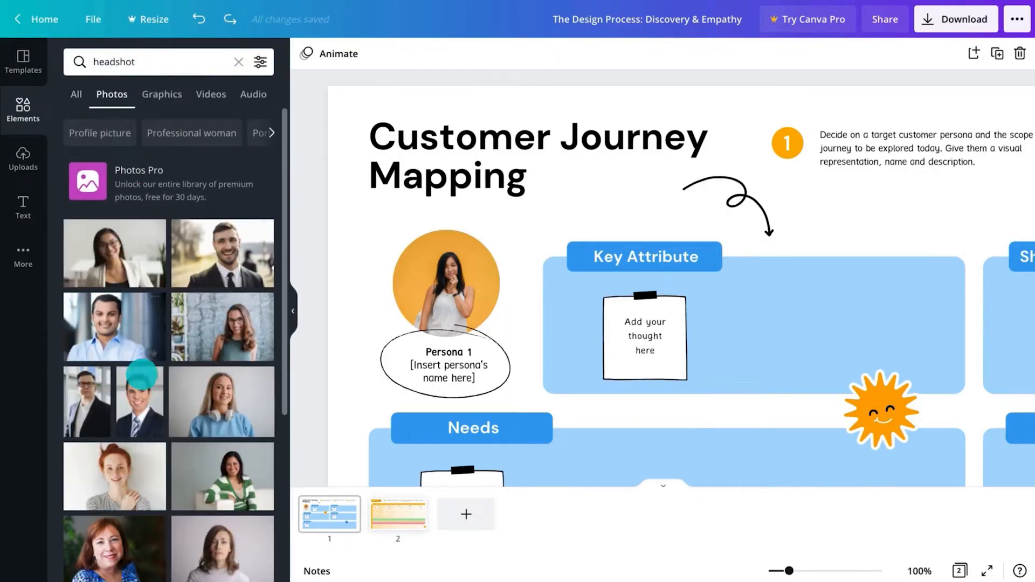
Fill the persona circle with a smiling woman's headshot and start naming the persona Kiara.
click(140, 401)
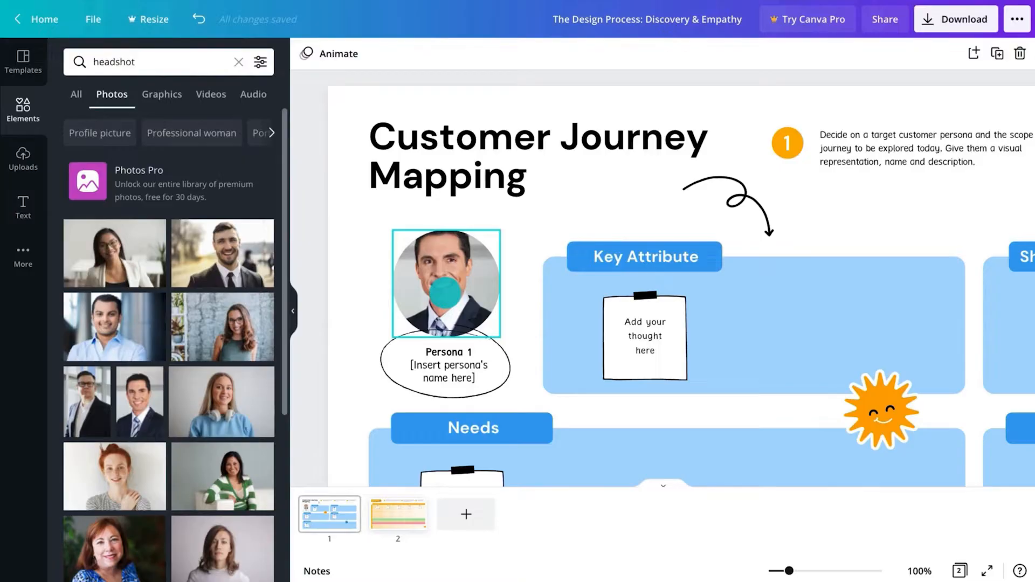
scroll(down, 3)
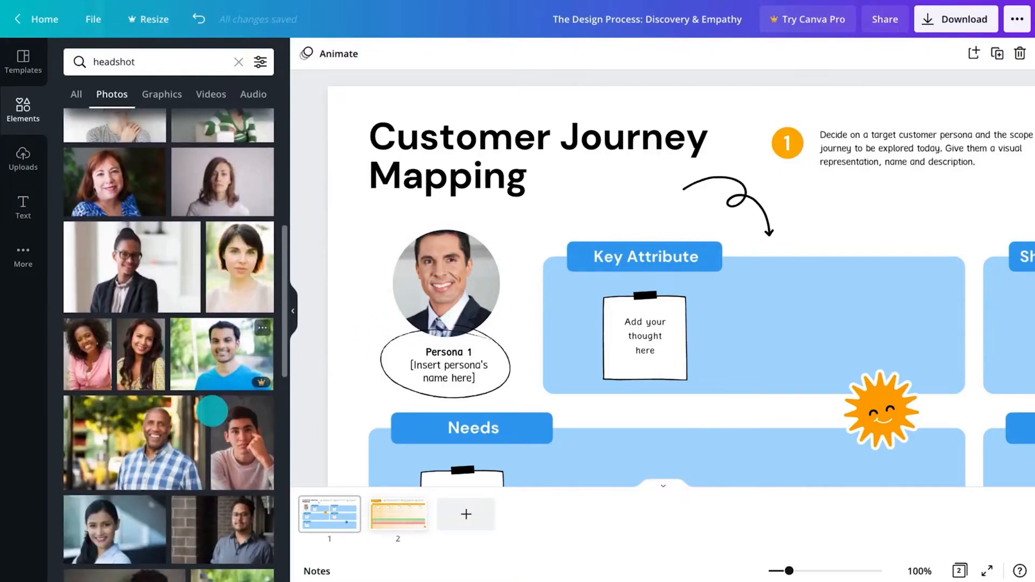
scroll(down, 3)
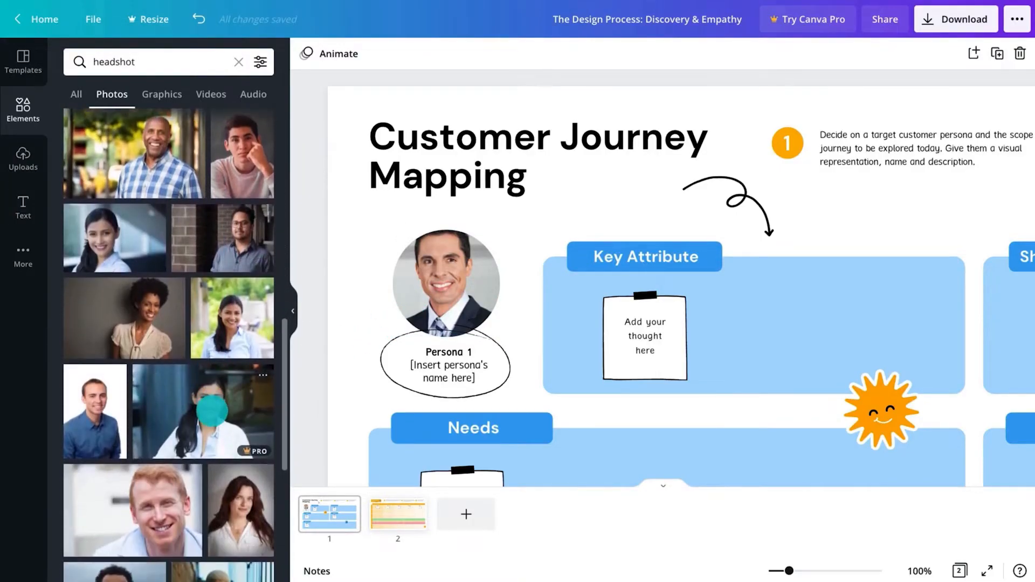
click(202, 410)
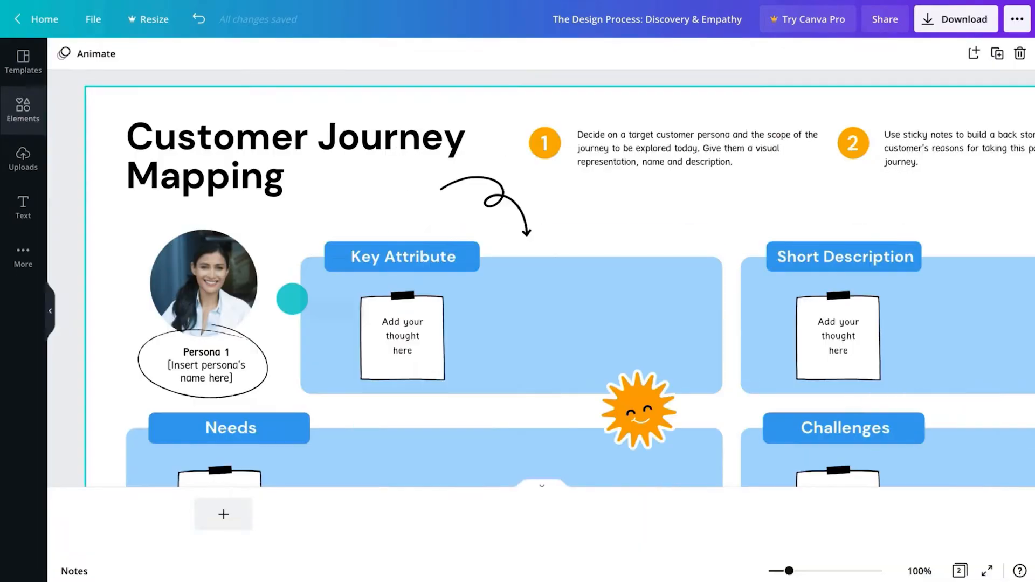
text(Kid)
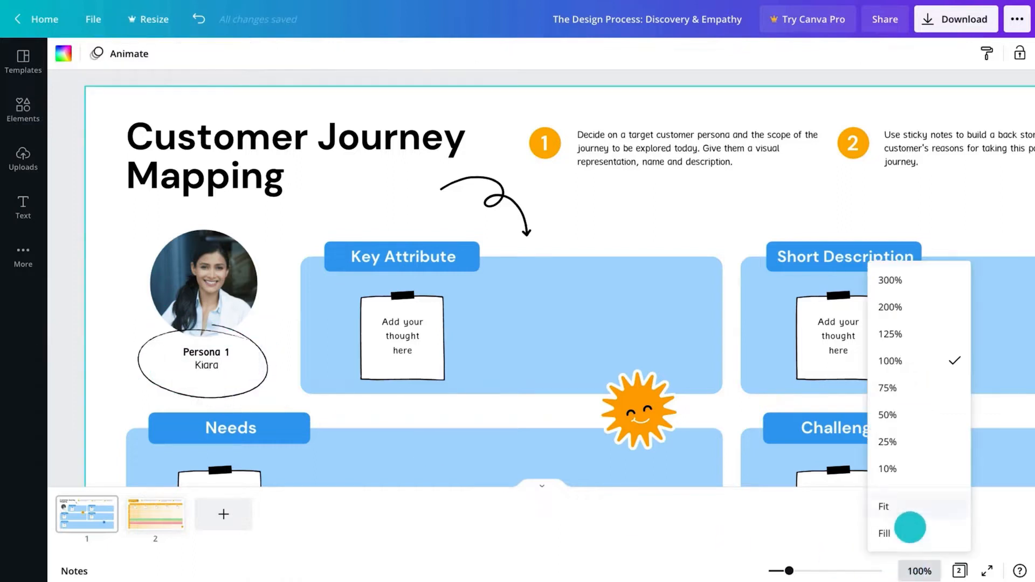
Fill Key Attribute notes (Ambitious, Proactive, Hard working, Disciplined) and send them back a layer.
click(889, 414)
text(Ambitious)
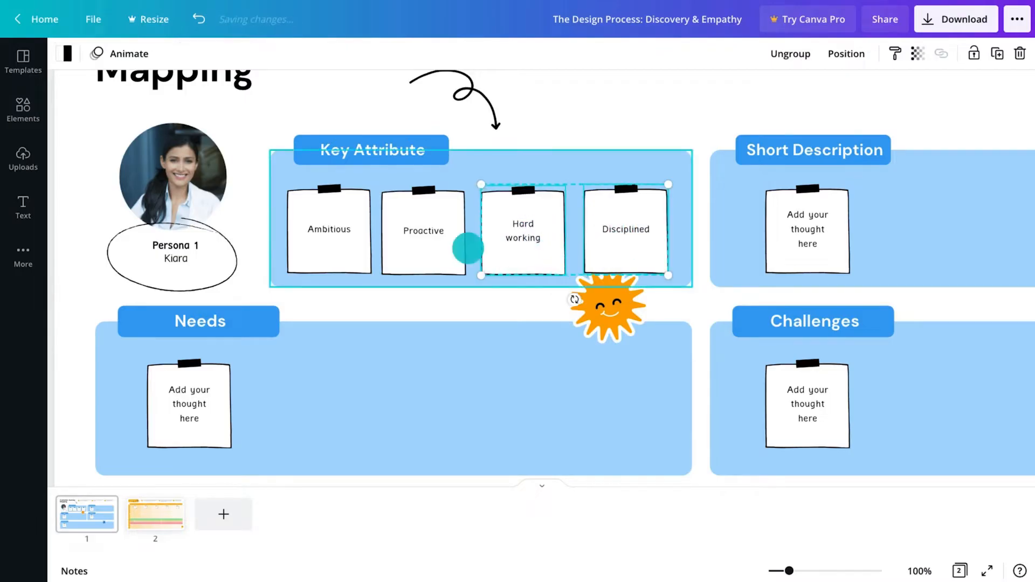
click(845, 54)
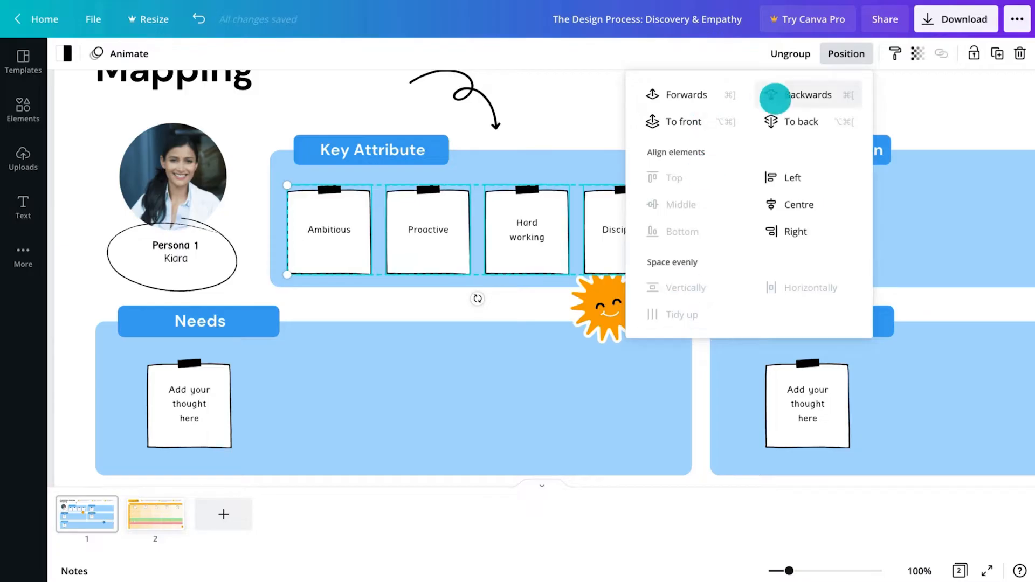
click(807, 95)
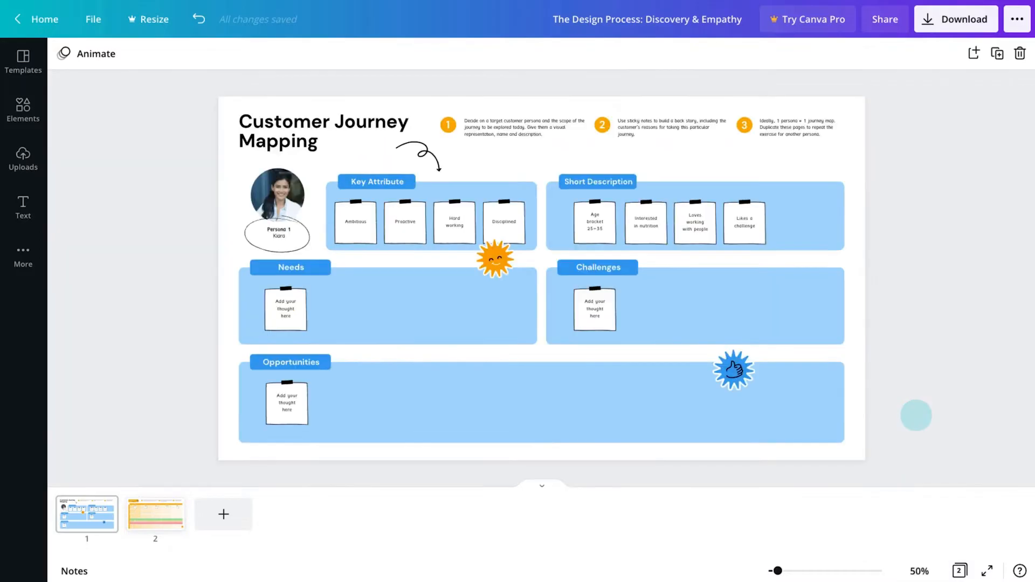
Add Needs, Challenges and Opportunities notes such as Convenience and Packaged Premade meals at supermarket.
click(918, 571)
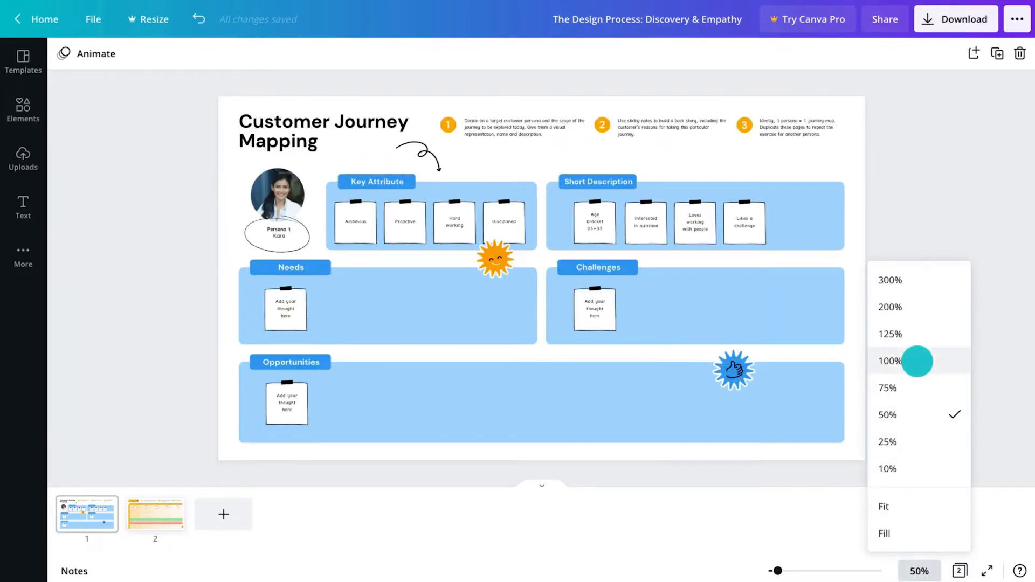
click(889, 360)
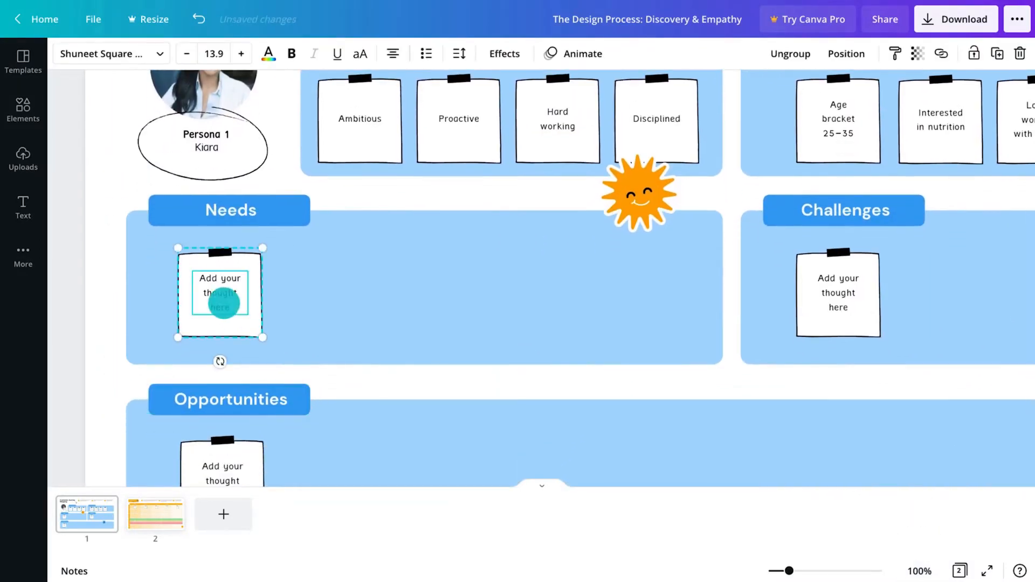
text(Convenience)
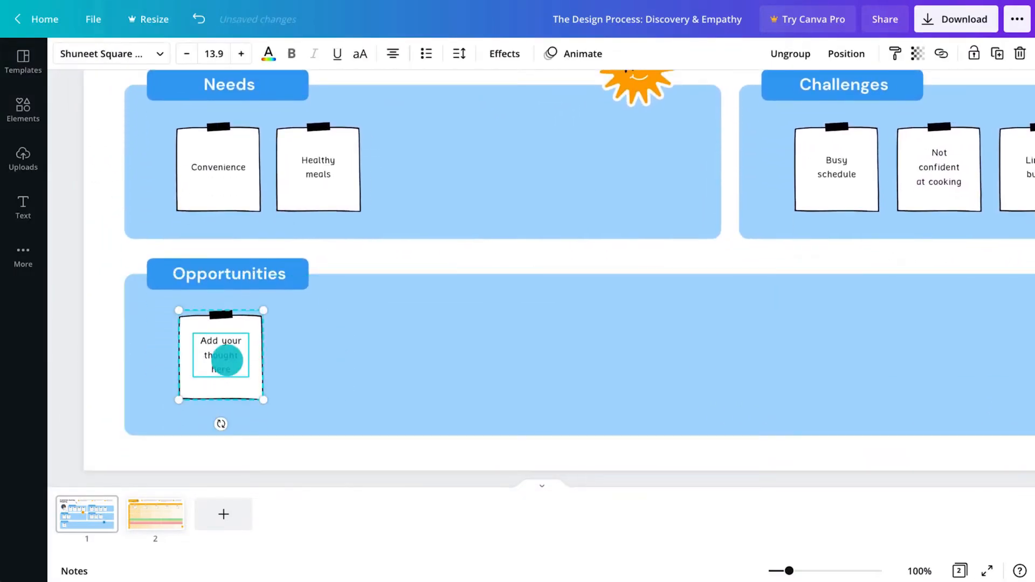
text(Packaged Premade meals at supermarket)
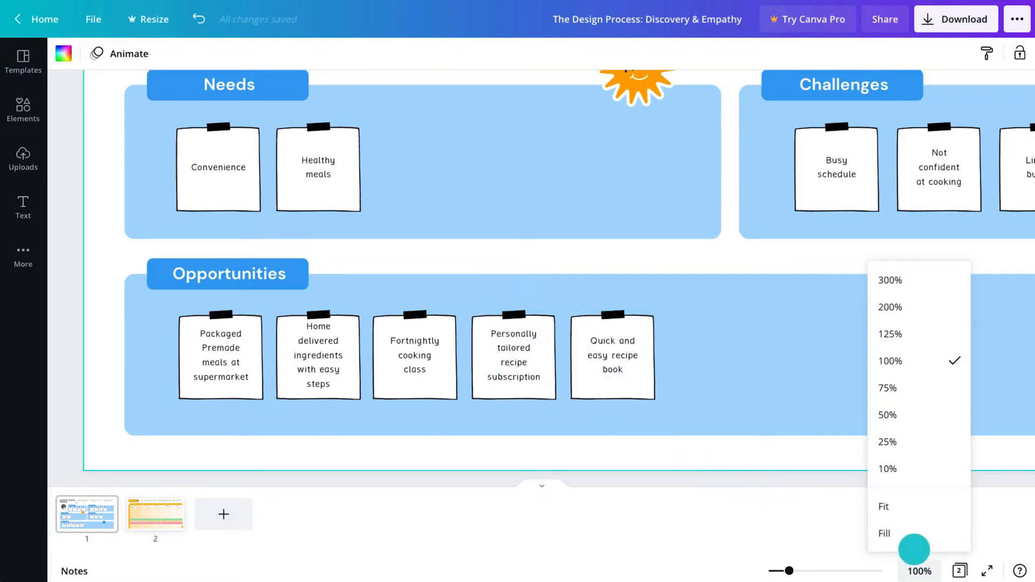
click(887, 415)
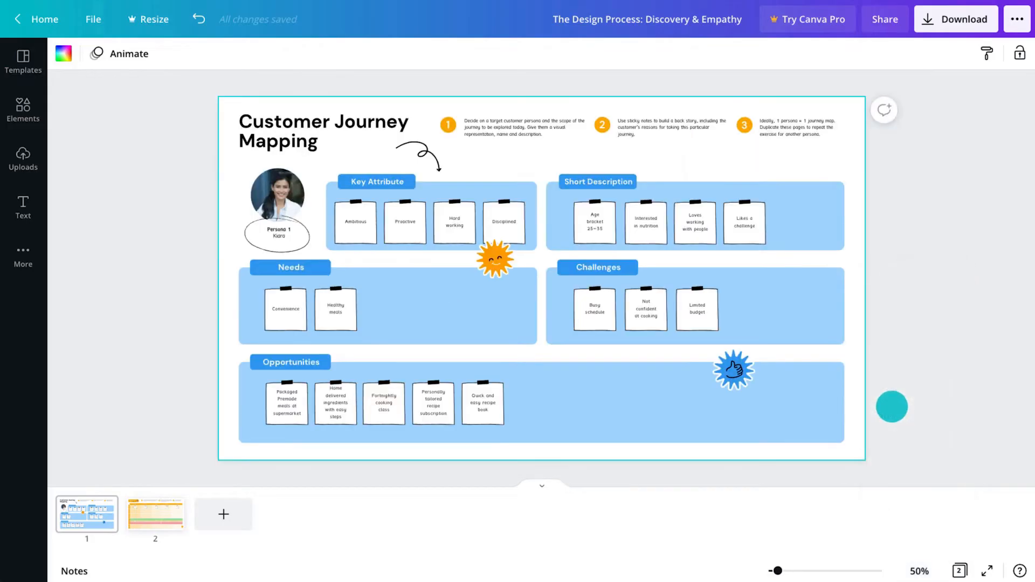
On page 2 at 100%, fill User Actions notes from asking friends and coworkers to paying online by debit card.
click(155, 514)
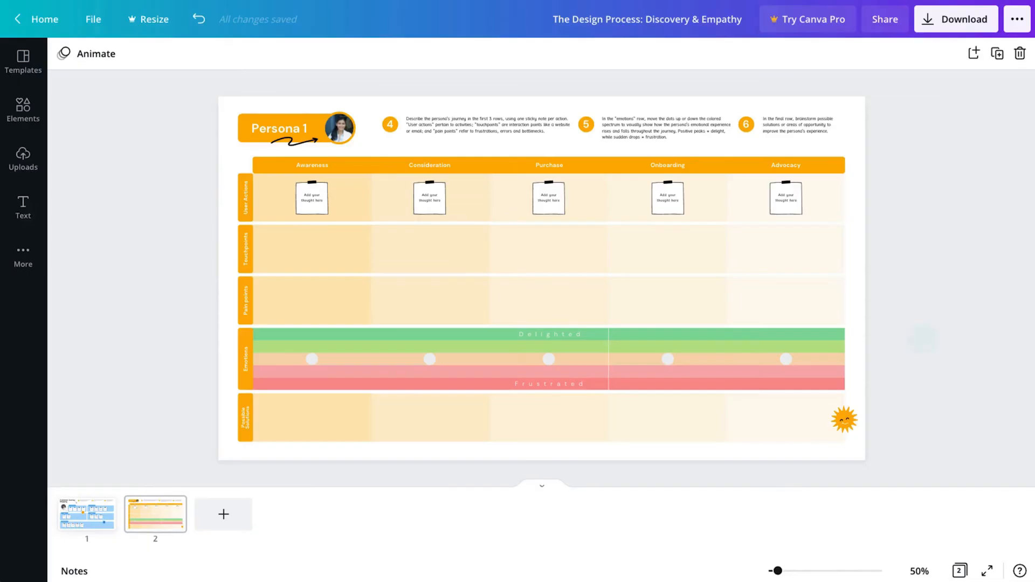
click(918, 571)
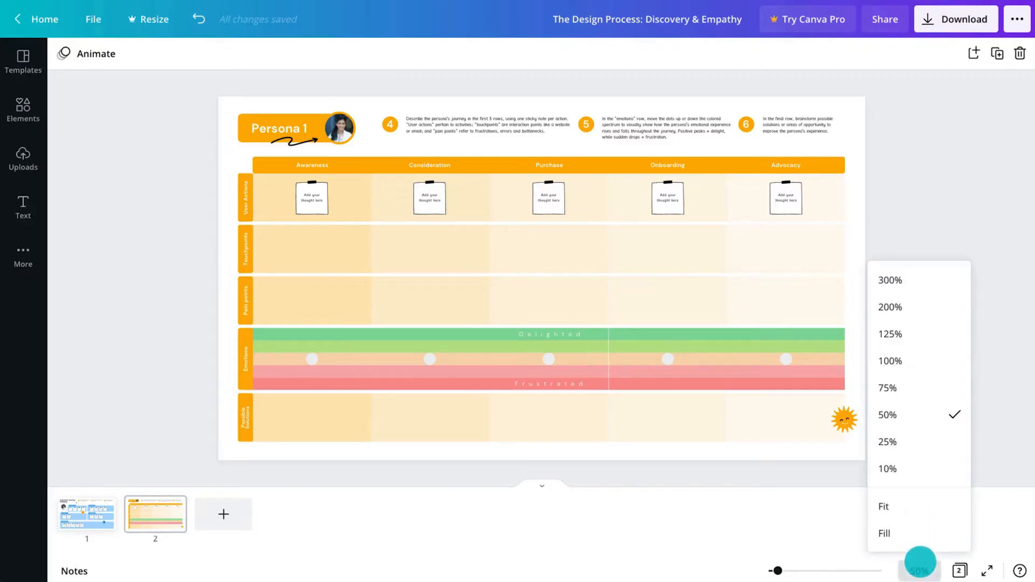
click(889, 362)
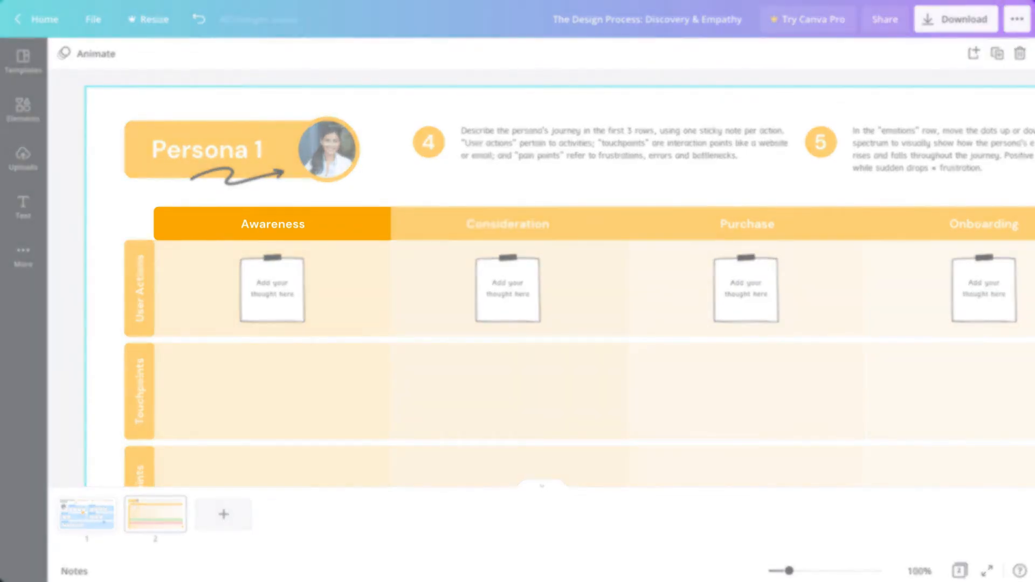
click(508, 225)
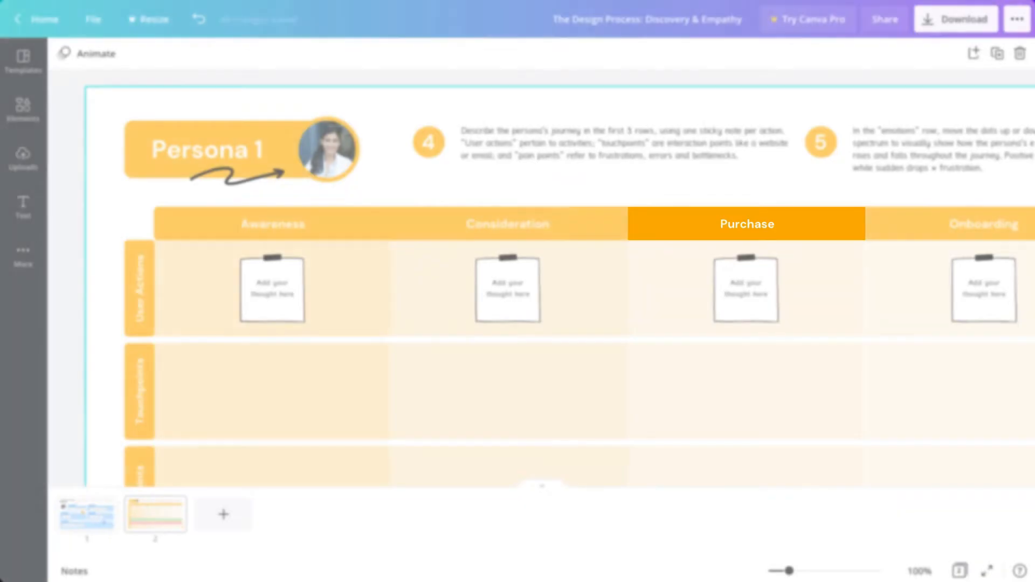
scroll(right, 3)
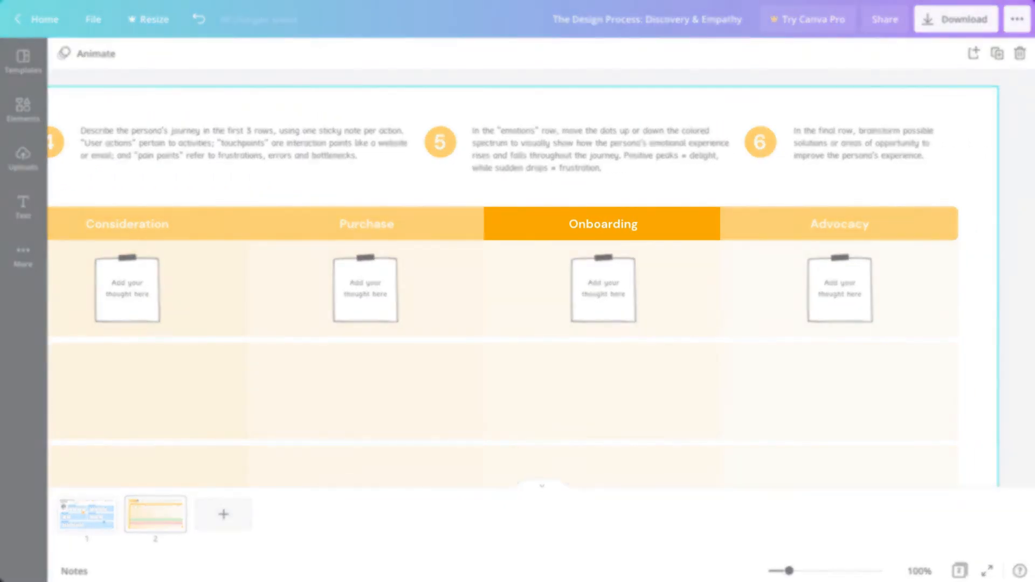
click(838, 223)
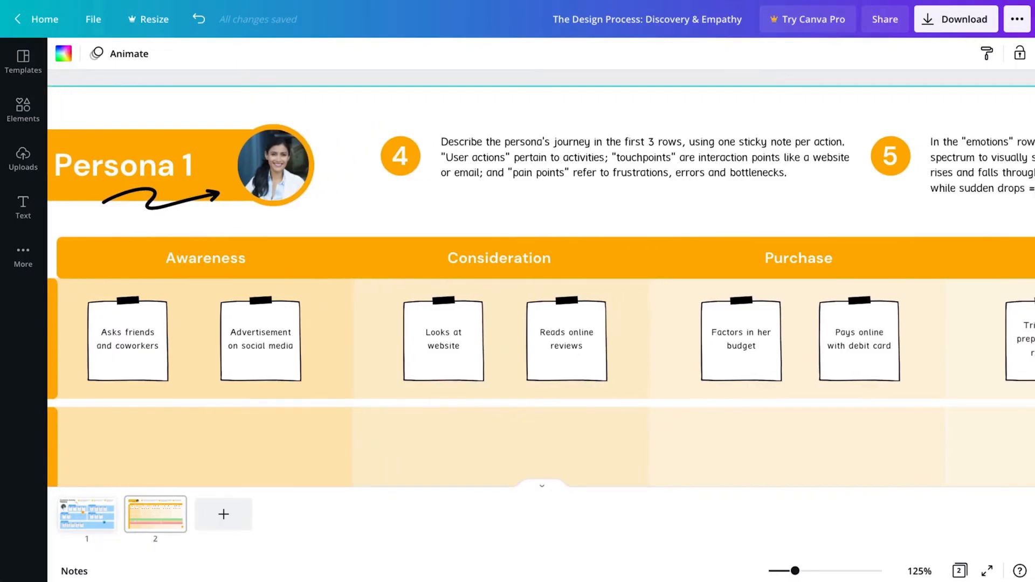
Duplicate a sticky note across Touchpoints: Word of mouth, Social media, Website, Email, Delivery Service, Packaging.
scroll(right, 3)
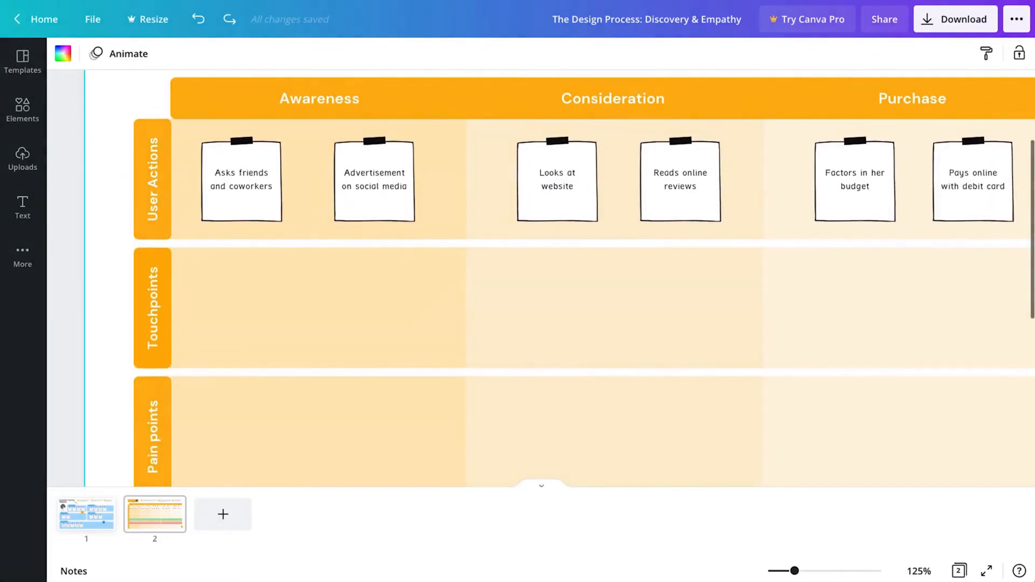
click(242, 181)
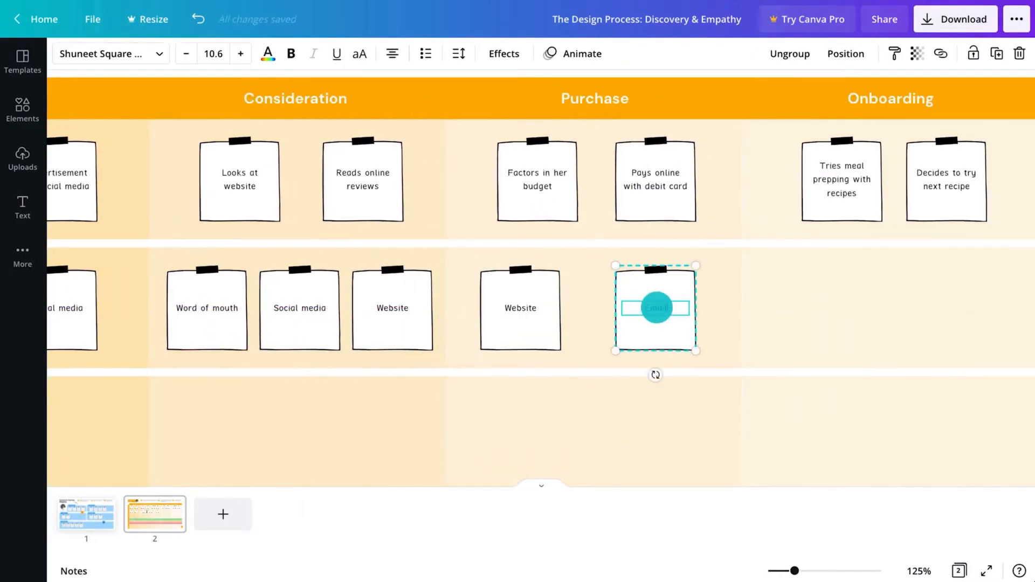
scroll(right, 3)
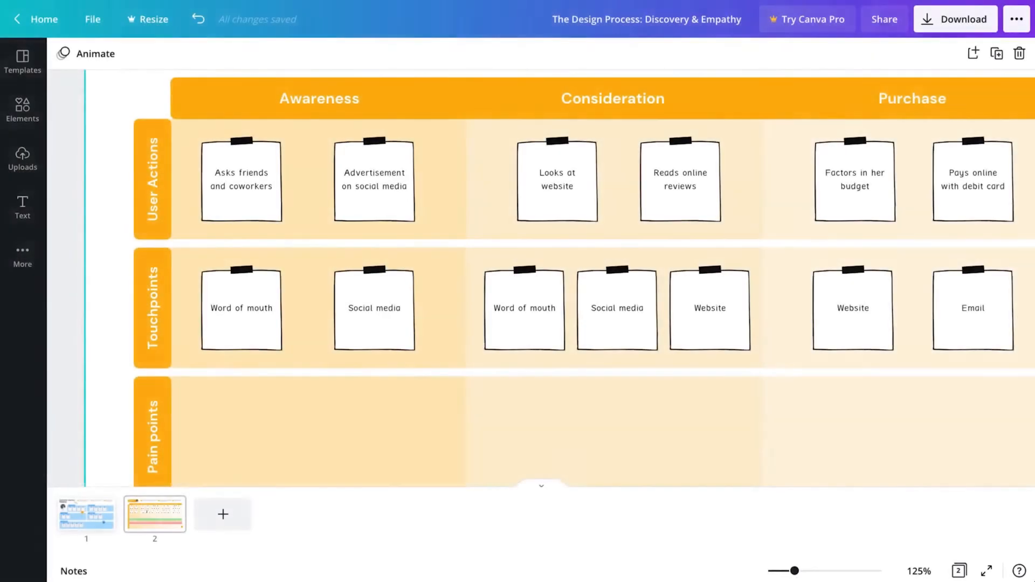
scroll(right, 3)
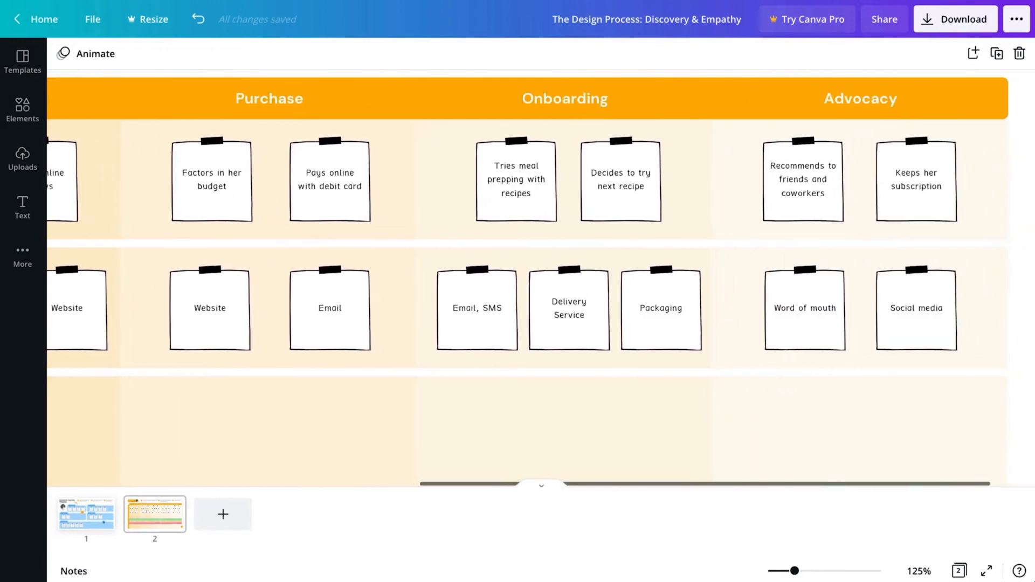
scroll(left, 3)
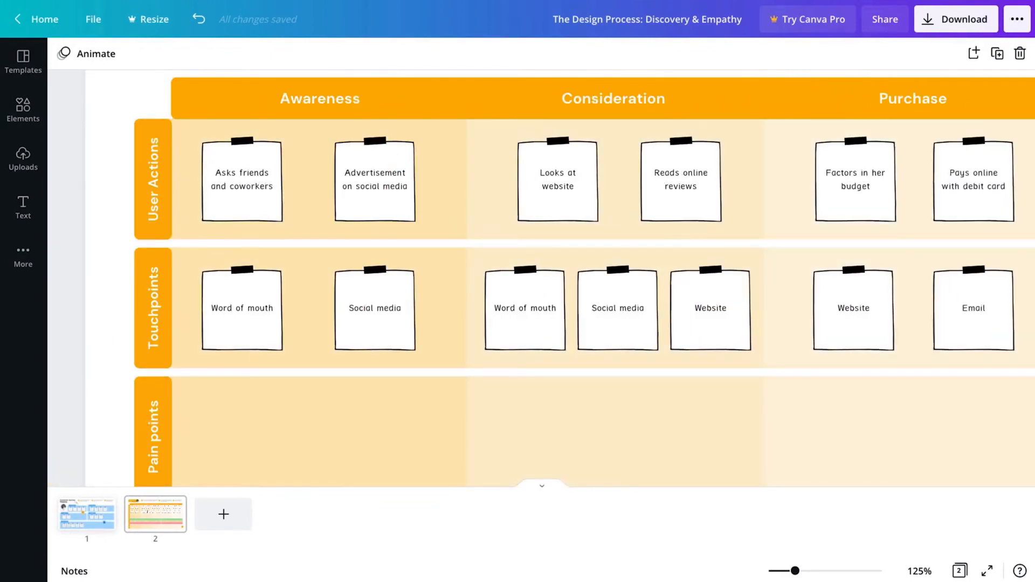
scroll(down, 3)
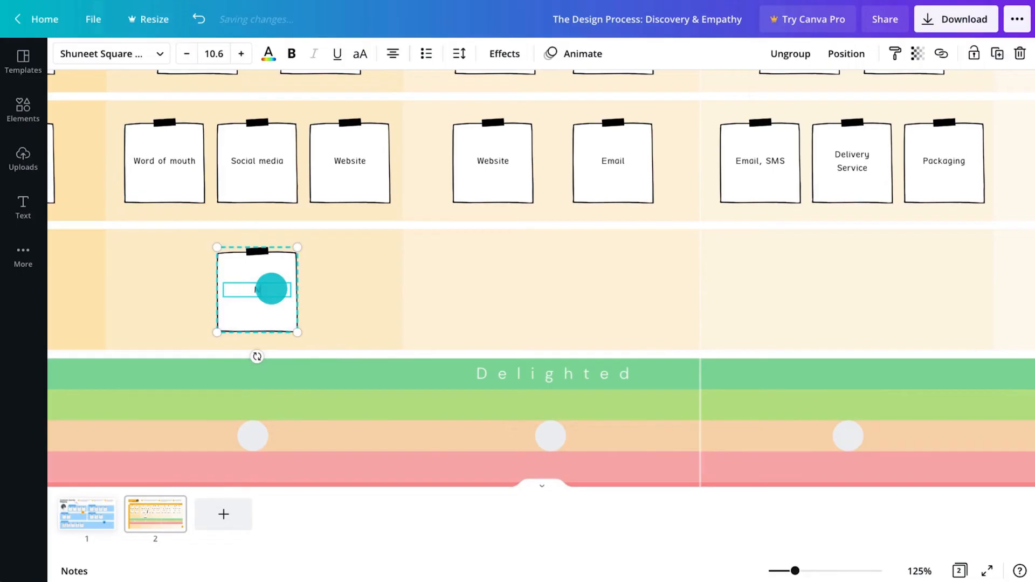
Add Pain Points notes for missing nutritional information, limited checkout payment options and too much packaging.
text(Nutritional information no)
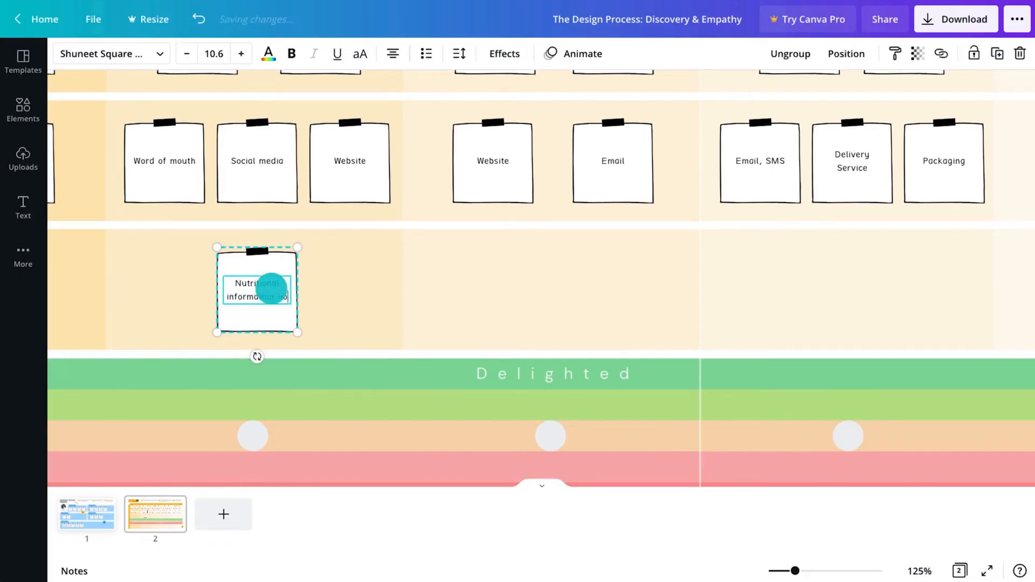
drag(257, 290, 554, 290)
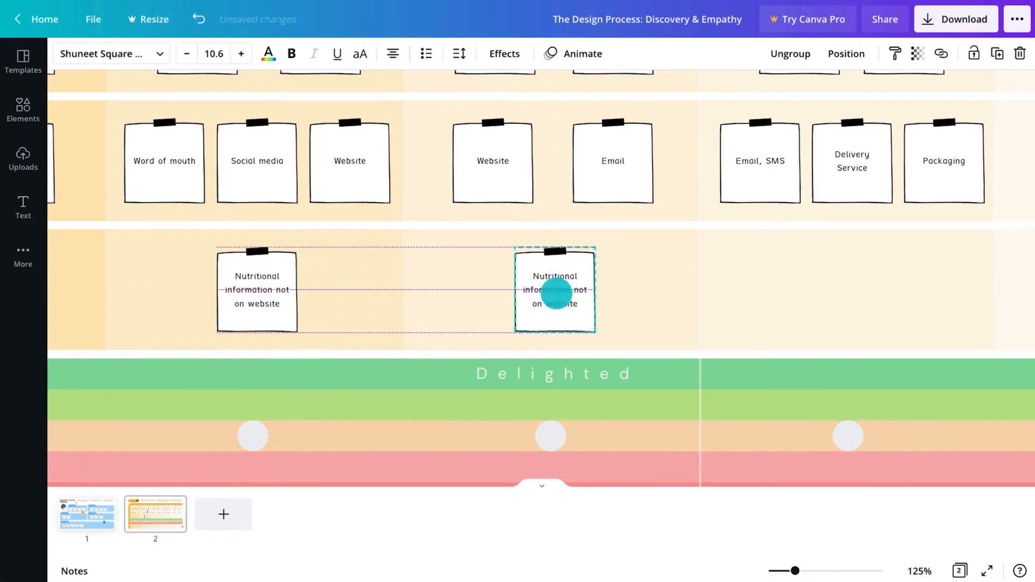
text(Checkout page has limited payment options)
text(Too much packag)
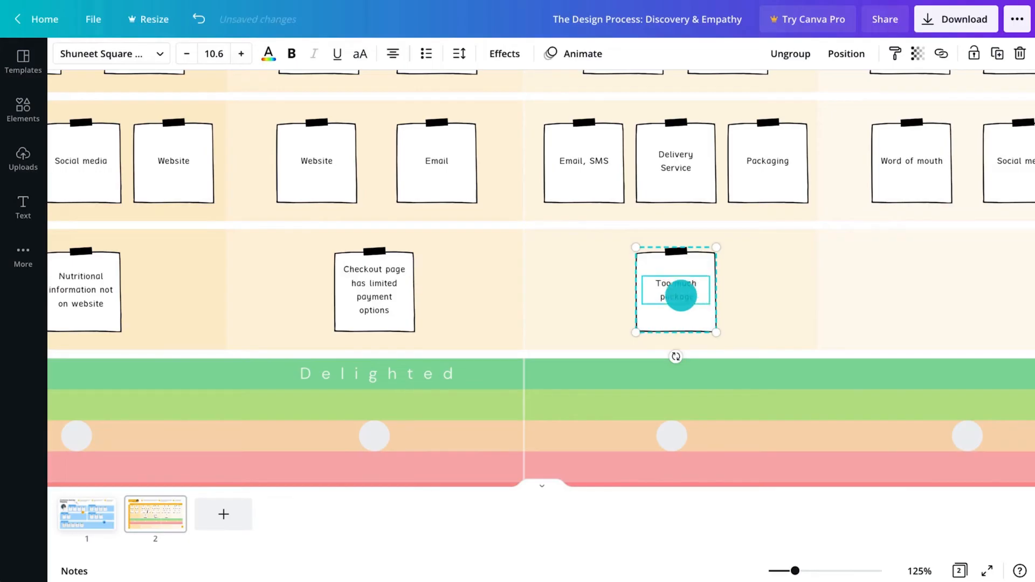
click(918, 570)
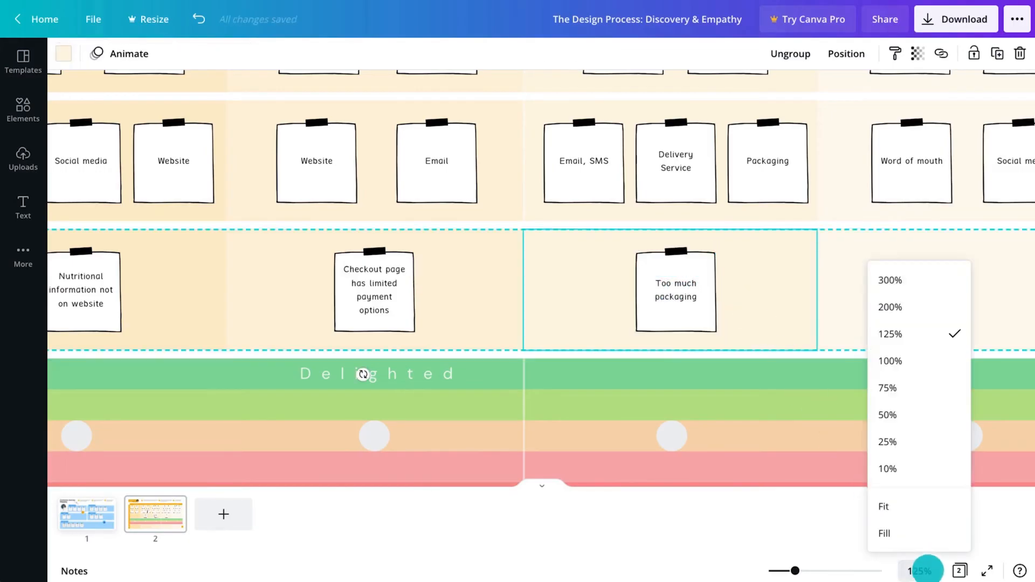
click(887, 414)
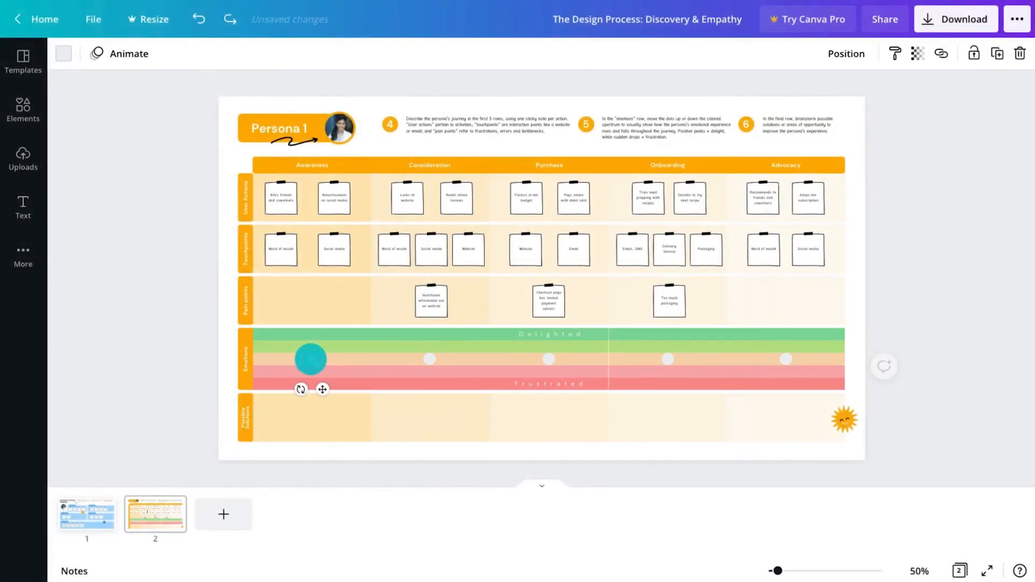
Drag the Awareness, Consideration and Onboarding emotion dots to varied heights along the spectrum.
drag(310, 358, 429, 368)
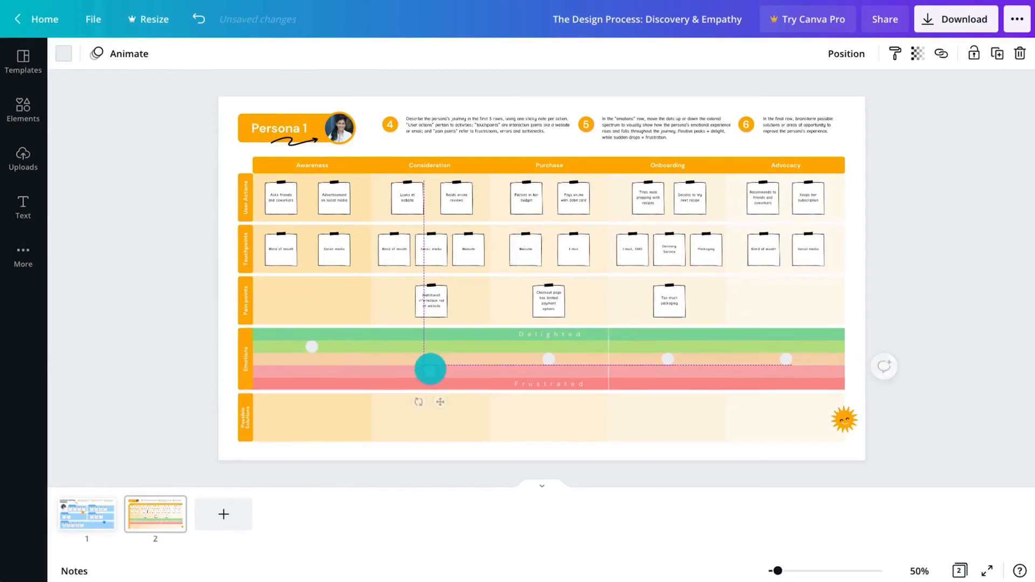
drag(429, 368, 668, 369)
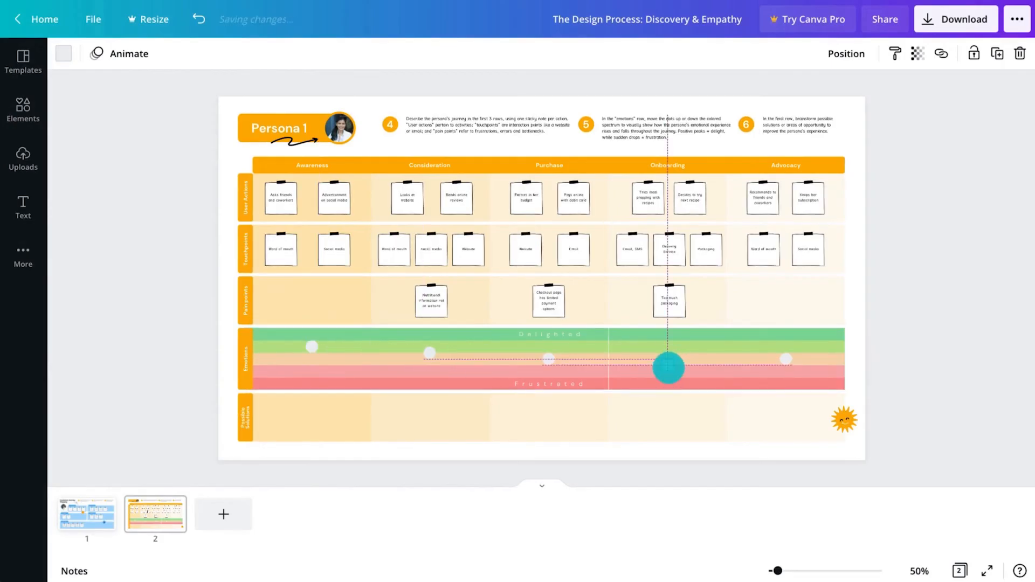
drag(667, 368, 785, 346)
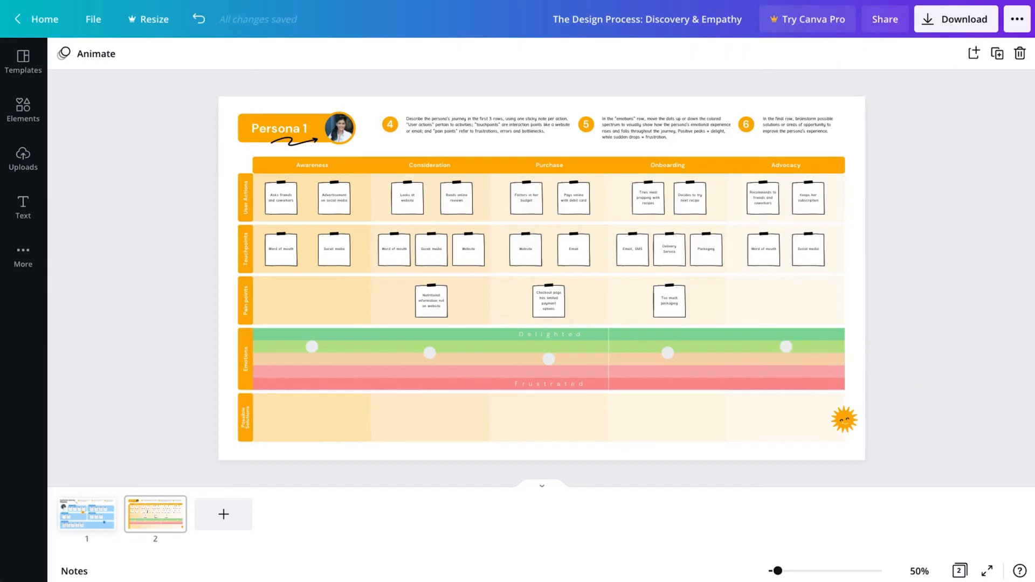
click(919, 571)
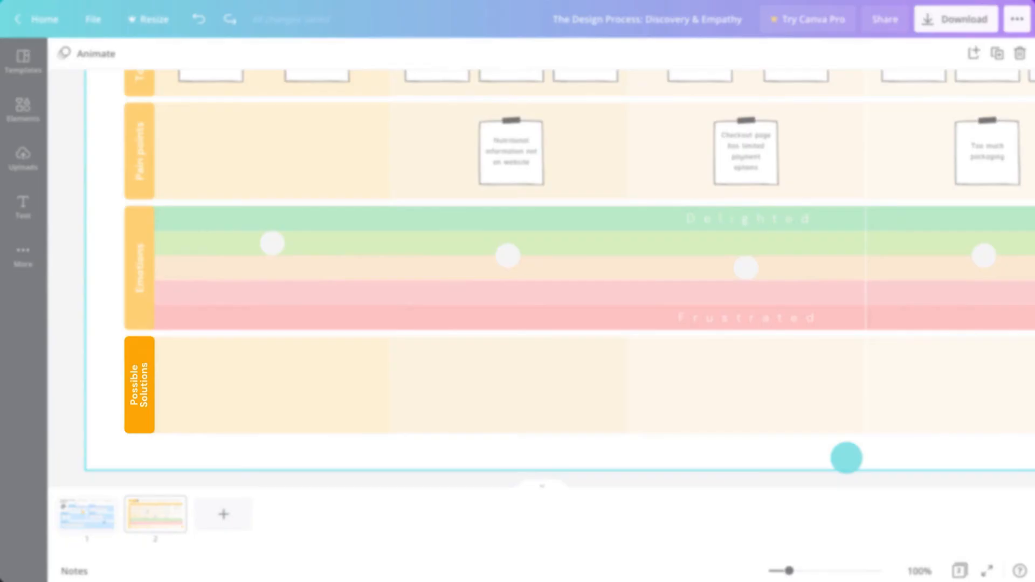
Add Possible Solutions notes: add nutritional information, more varied payment options, less and eco-friendly packaging.
click(510, 151)
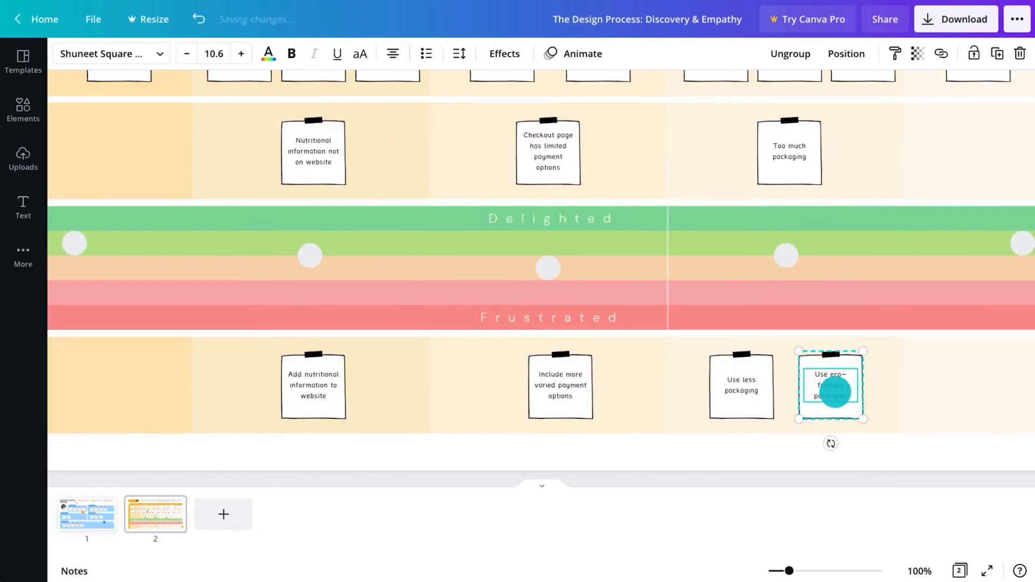
click(920, 570)
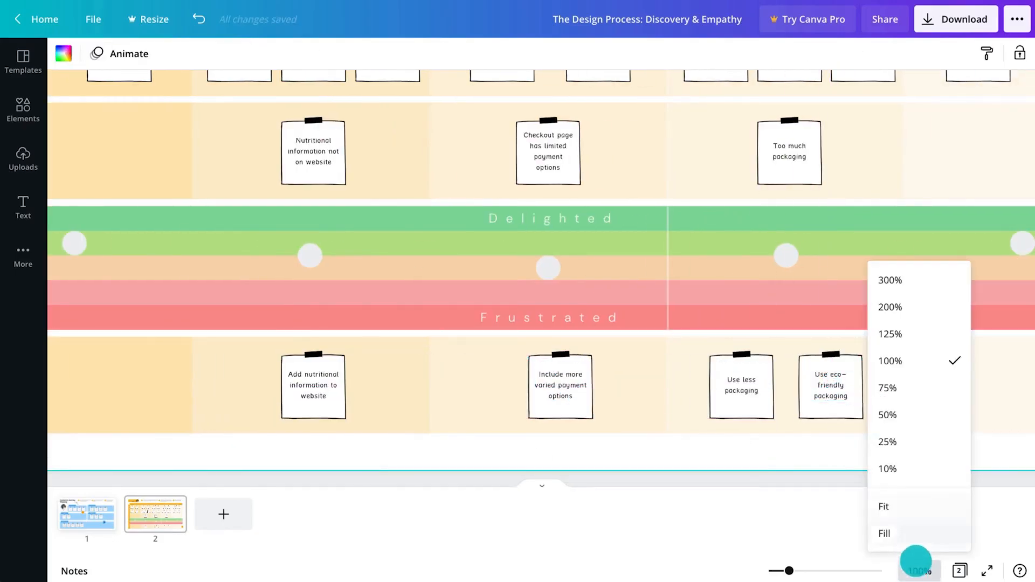